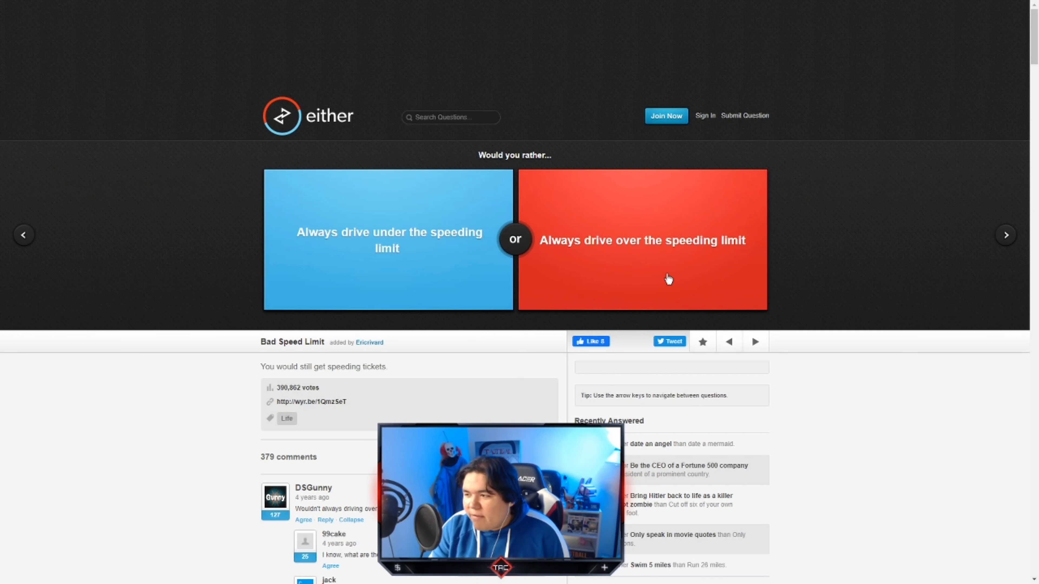
- Vote to drive over the speeding limit, to live in a treehouse, and to be allergic to peanut butter
{"action": "left_click", "coordinate": [668, 279]}
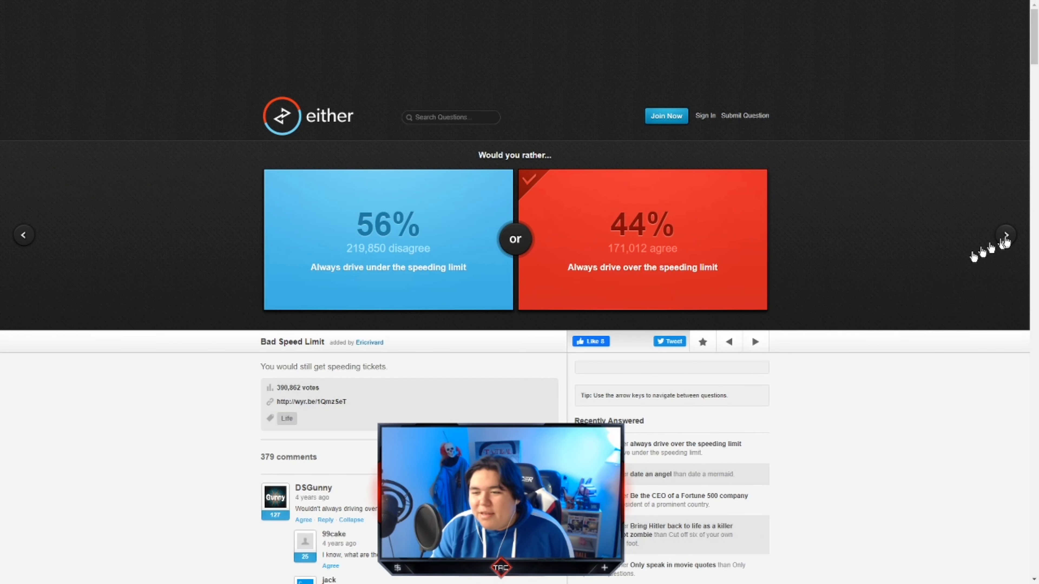
{"action": "left_click", "coordinate": [1005, 234]}
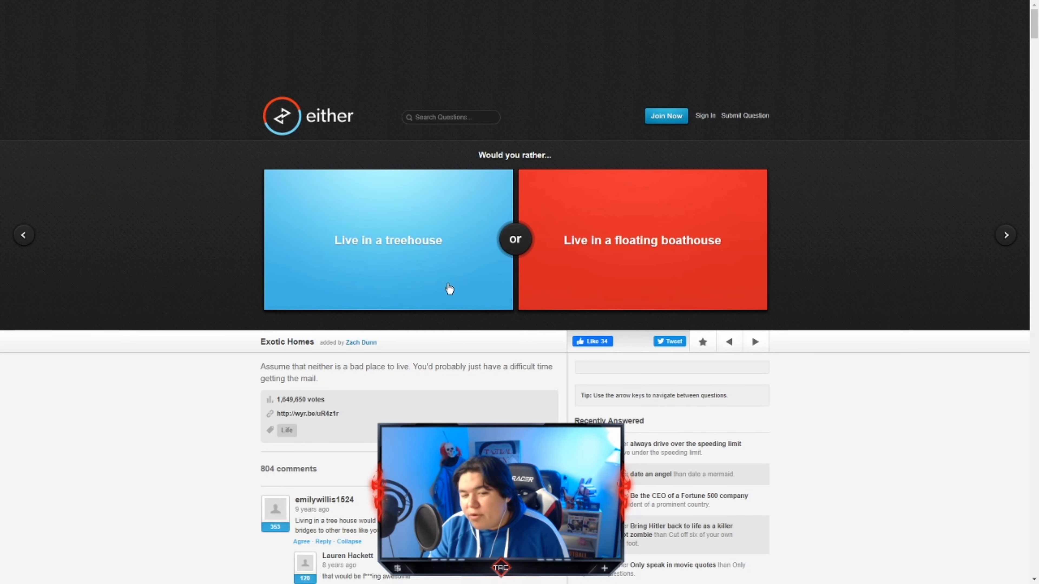
{"action": "left_click", "coordinate": [387, 240]}
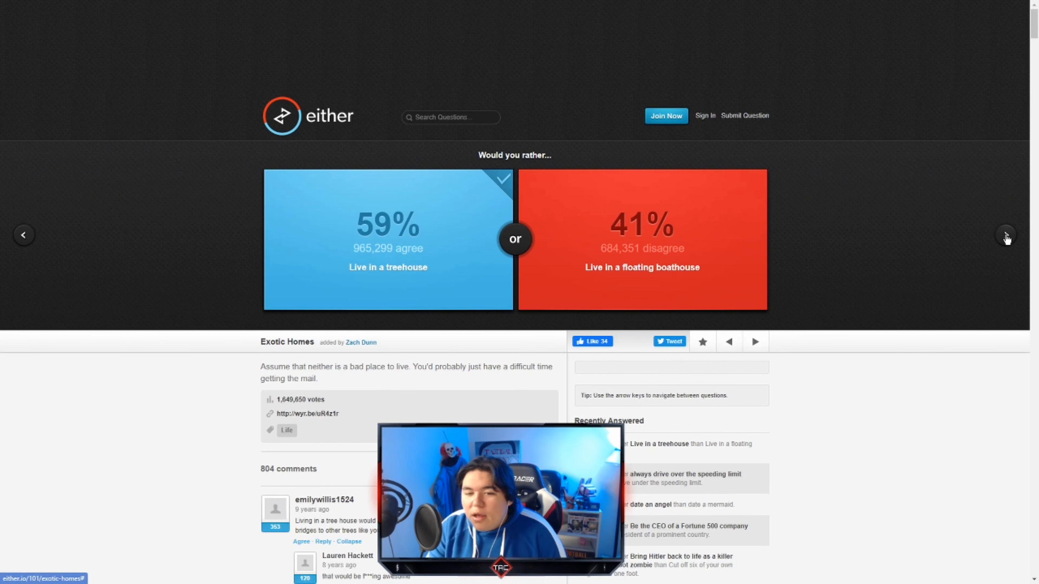
{"action": "left_click", "coordinate": [1006, 234]}
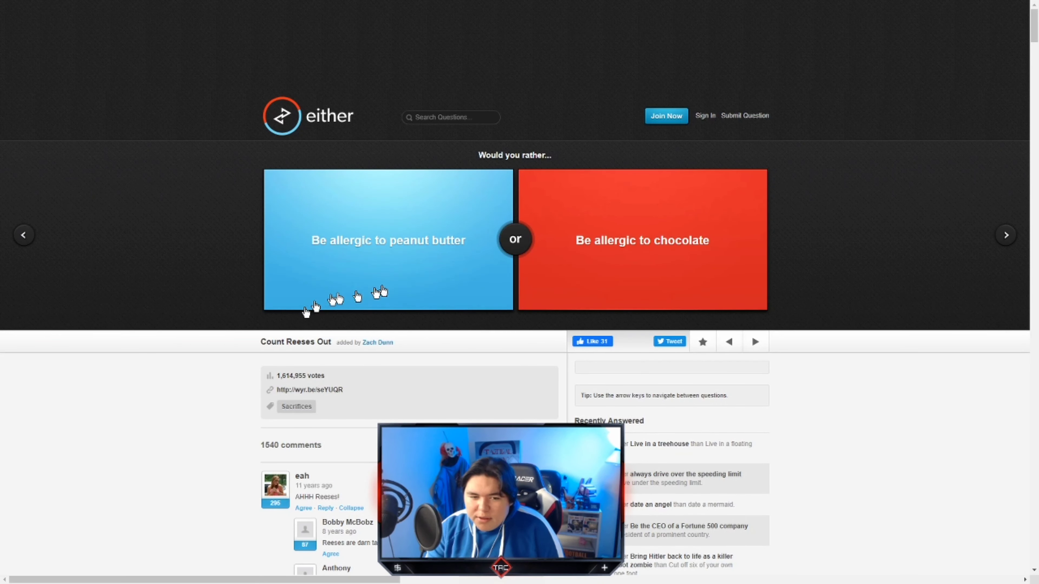
{"action": "left_click", "coordinate": [388, 240]}
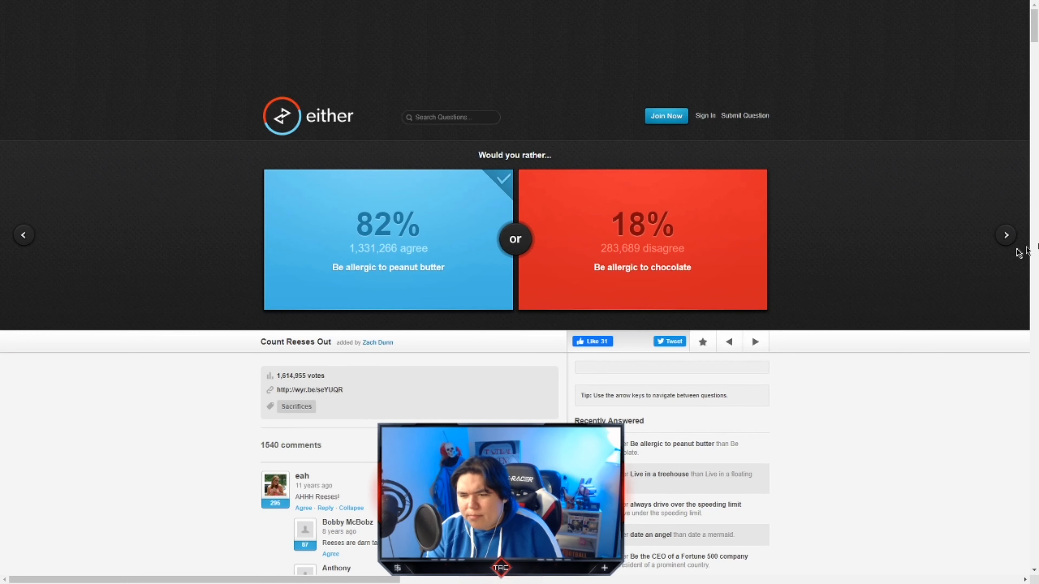
- Vote to teach history, then advance past the next questions to the school-for-life dilemma
{"action": "left_click", "coordinate": [1005, 234]}
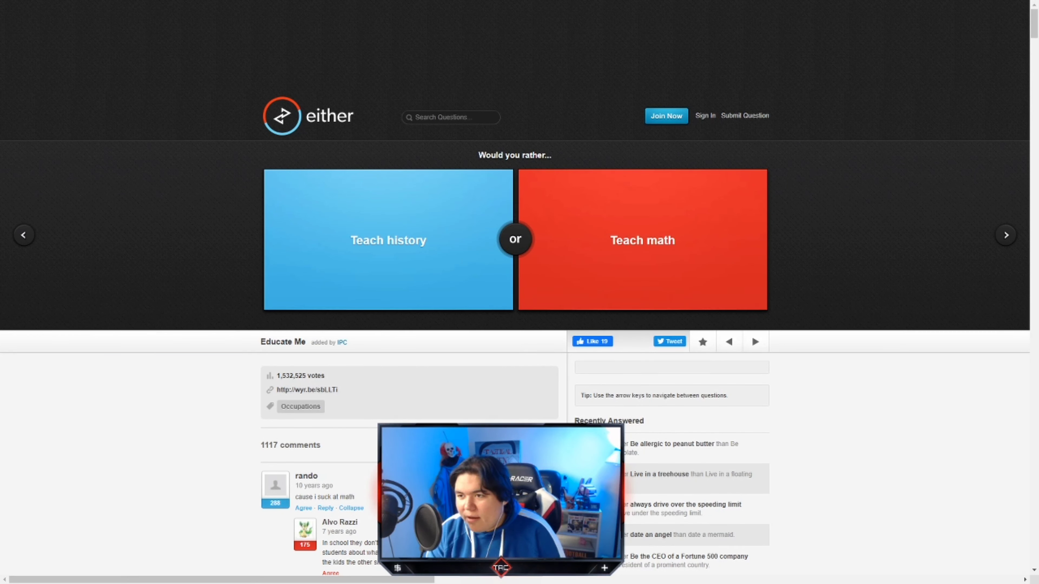
{"action": "left_click", "coordinate": [388, 240]}
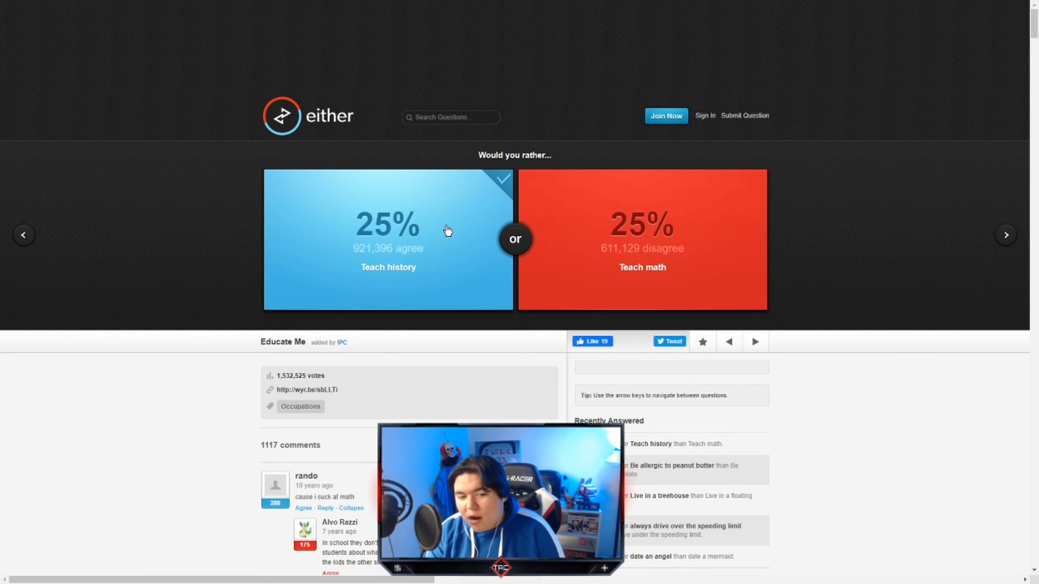
{"action": "left_click", "coordinate": [387, 229]}
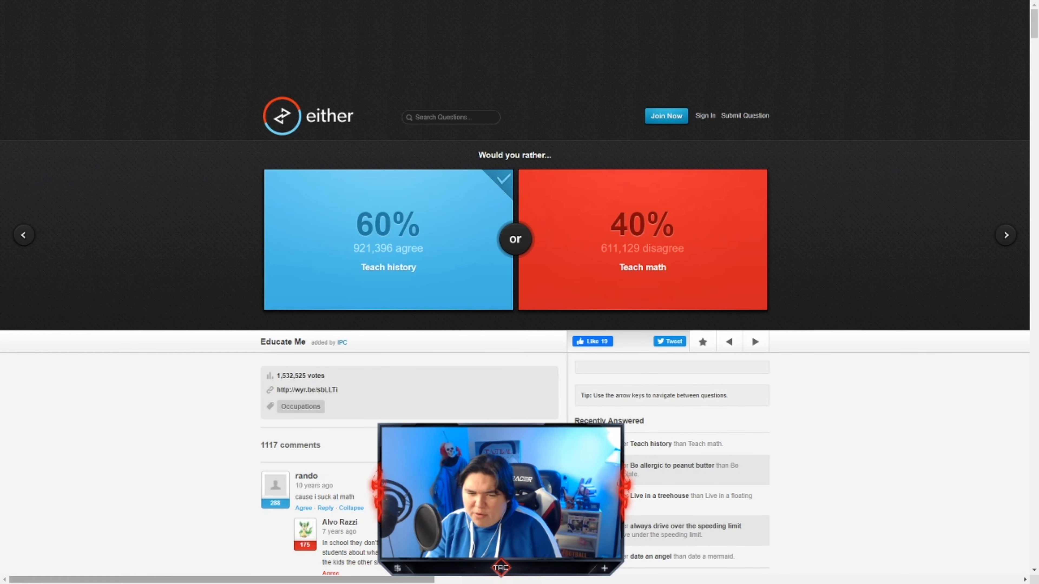
{"action": "left_click", "coordinate": [1006, 234]}
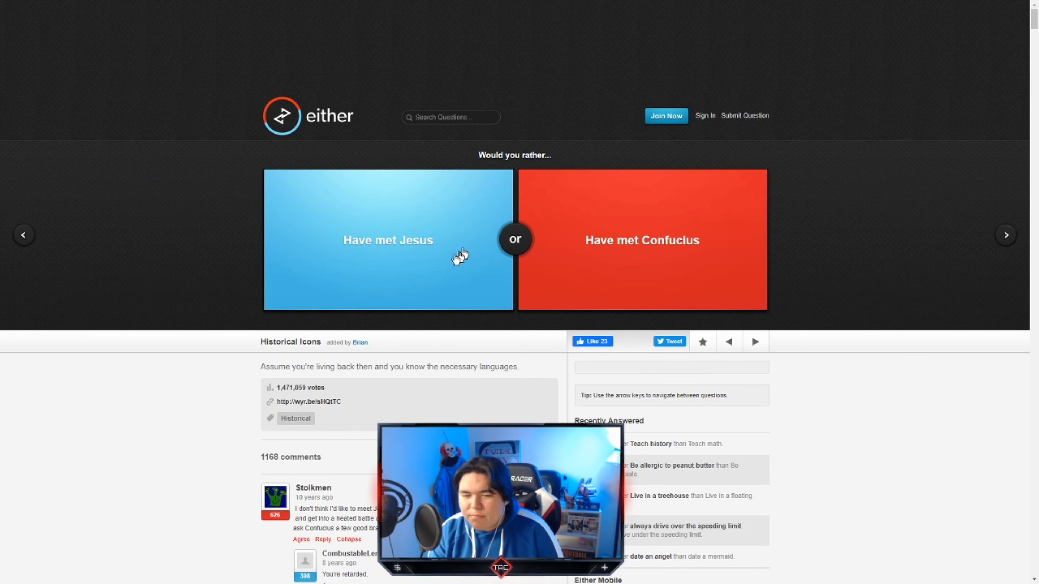
{"action": "mouse_move", "coordinate": [515, 345]}
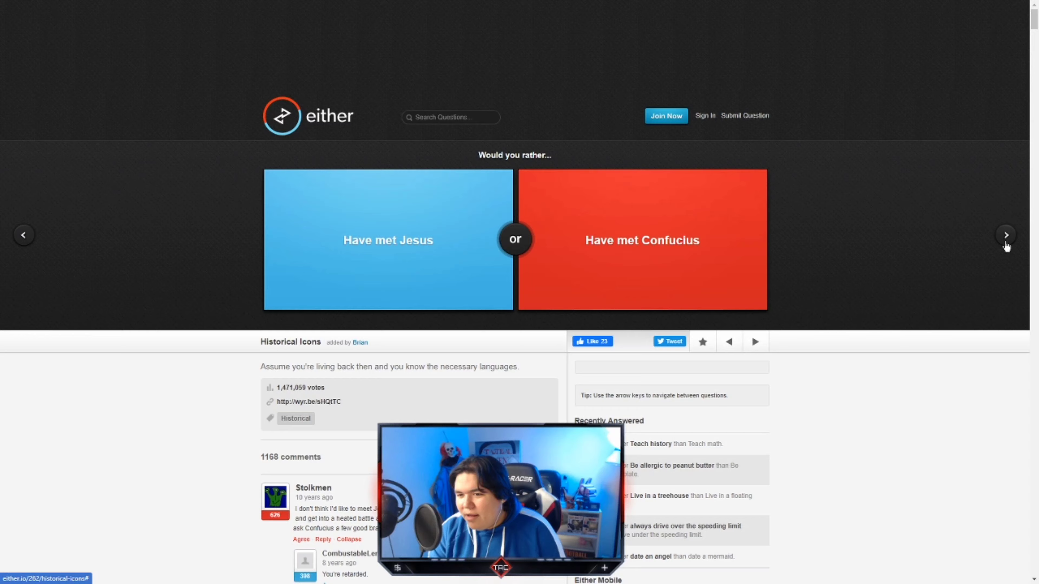
{"action": "left_click", "coordinate": [1006, 234]}
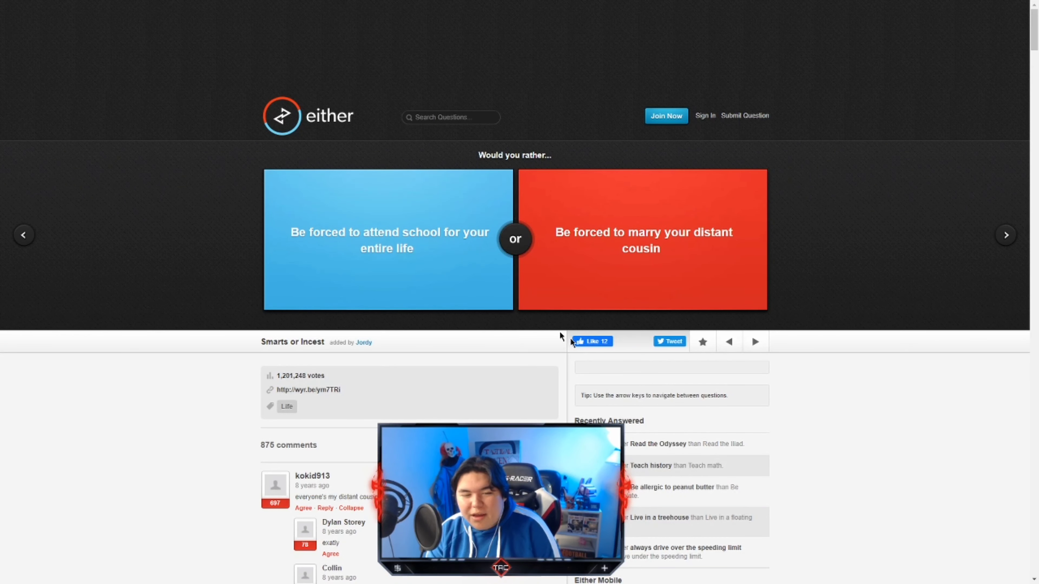
{"action": "mouse_move", "coordinate": [441, 282]}
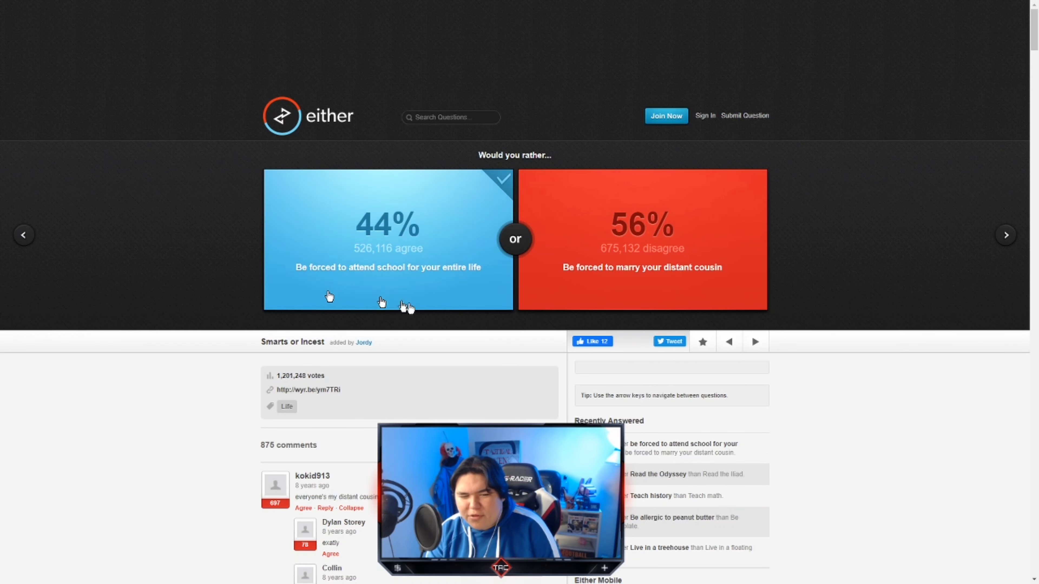
- Vote to eat only buffalo wings and to save the world with nobody knowing, then advance
{"action": "left_click", "coordinate": [1005, 234]}
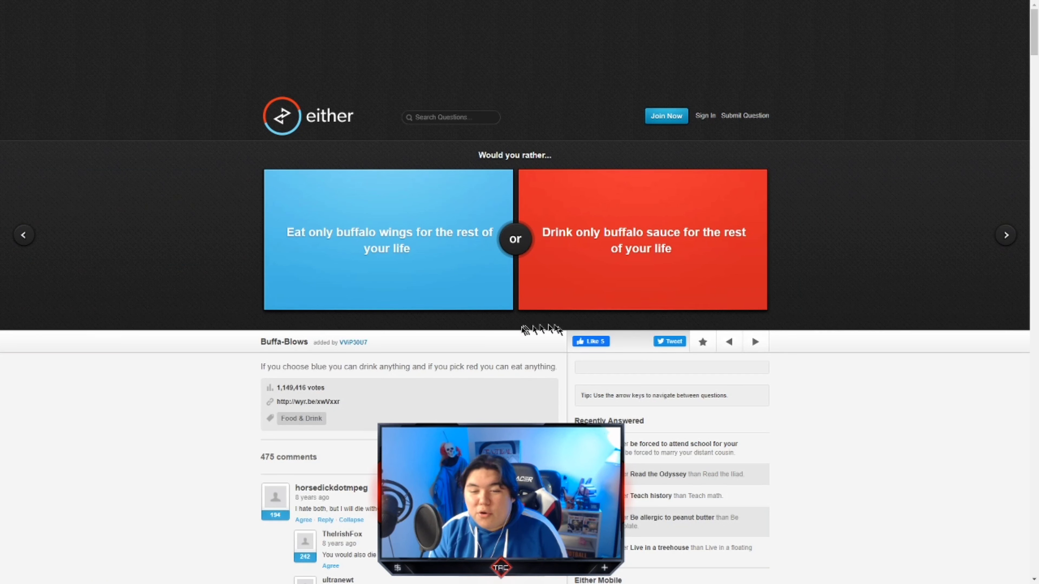
{"action": "left_click", "coordinate": [387, 239]}
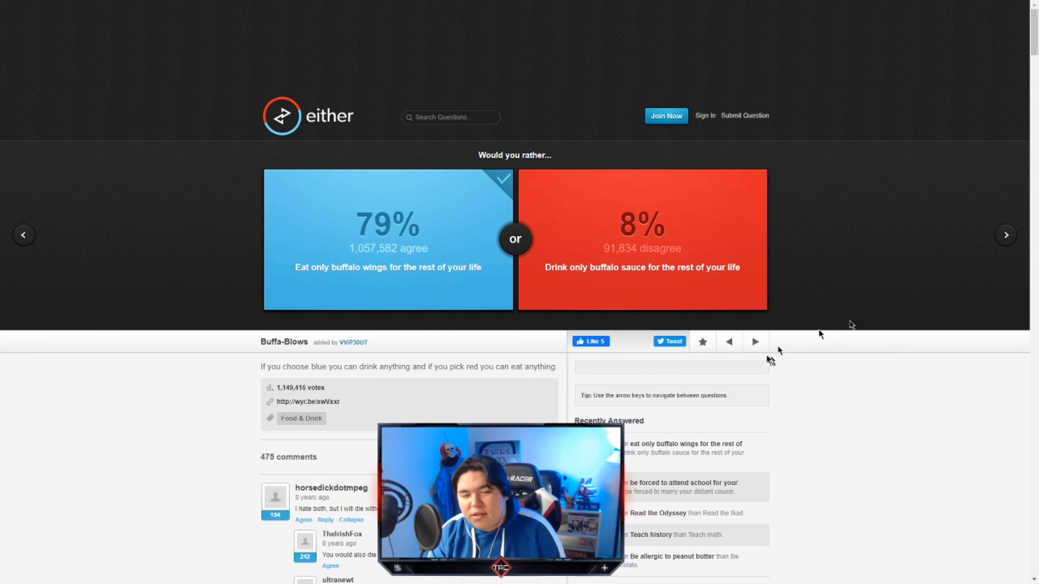
{"action": "left_click", "coordinate": [387, 240]}
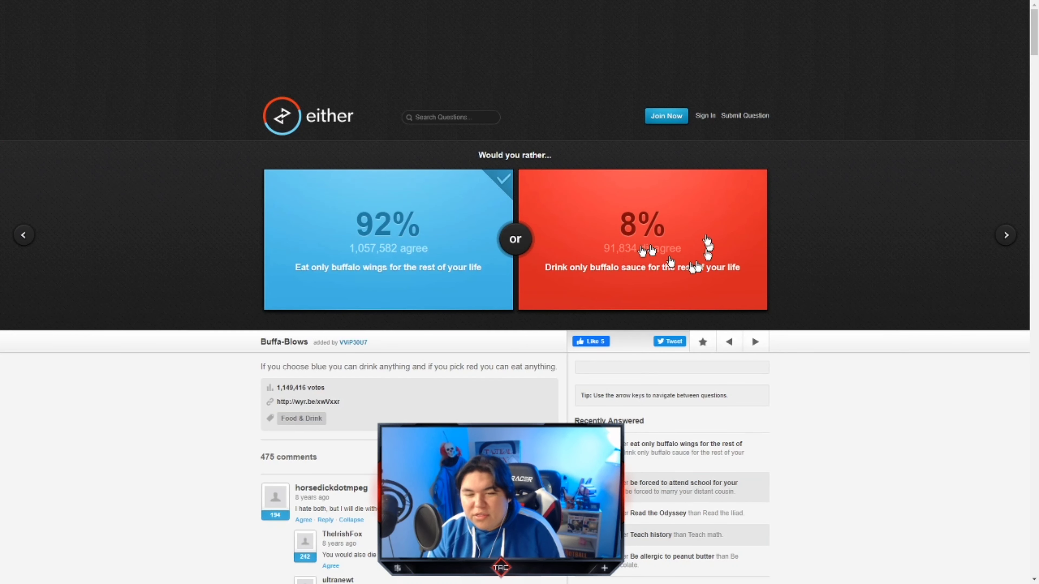
{"action": "left_click", "coordinate": [1006, 234]}
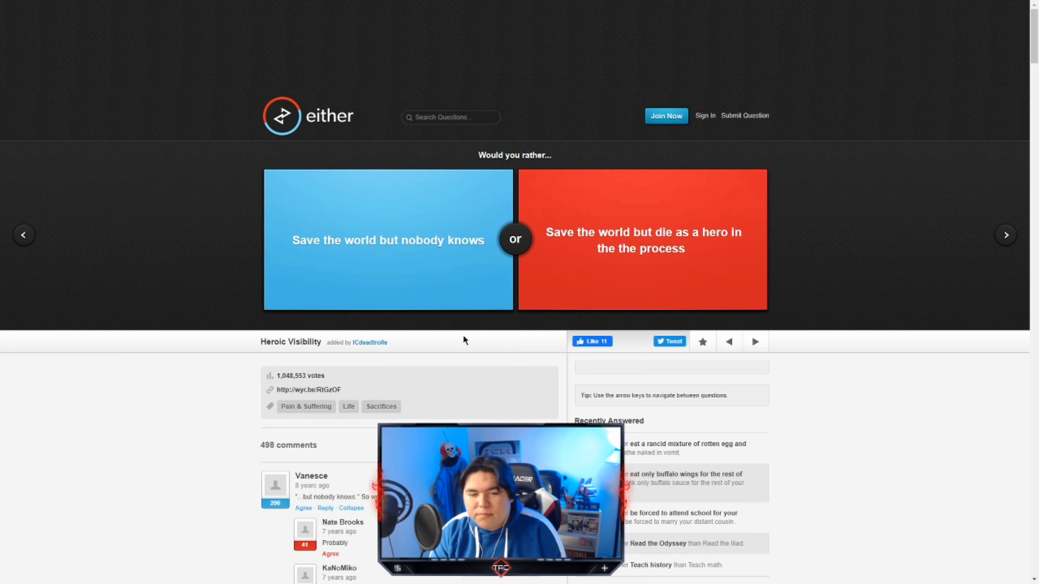
{"action": "left_click", "coordinate": [387, 240]}
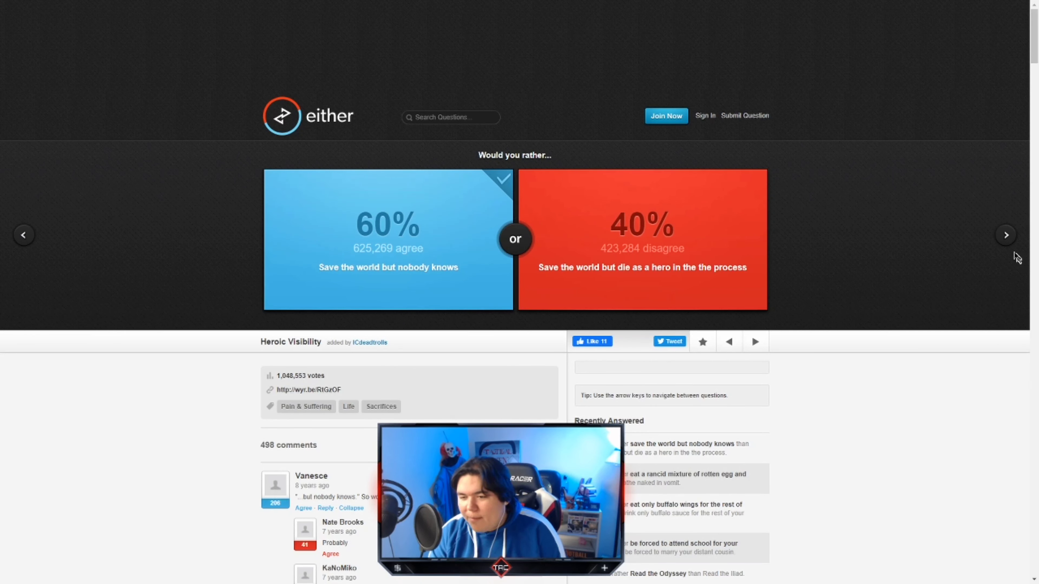
{"action": "left_click", "coordinate": [1006, 235]}
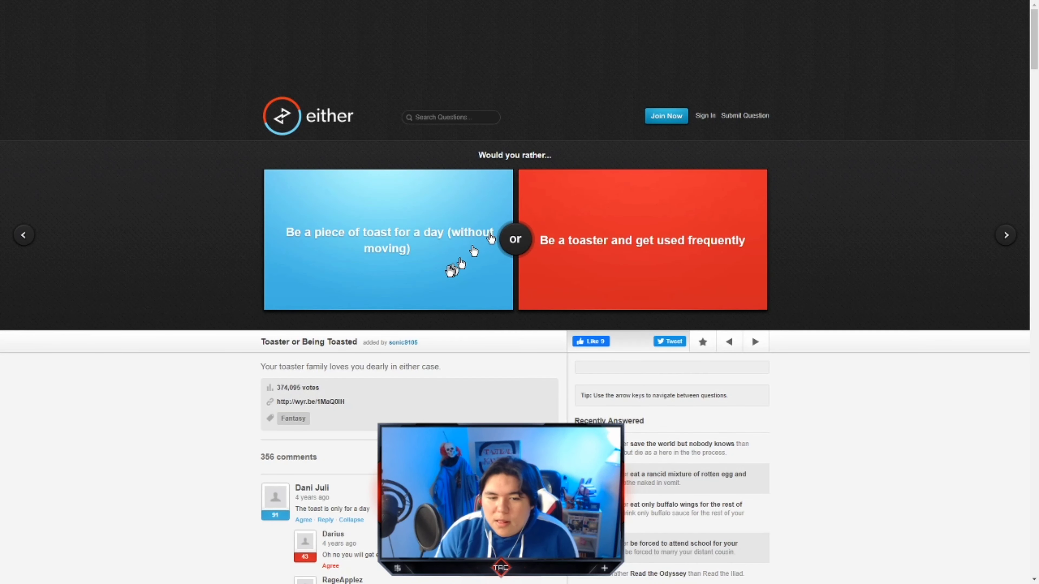
{"action": "mouse_move", "coordinate": [703, 248]}
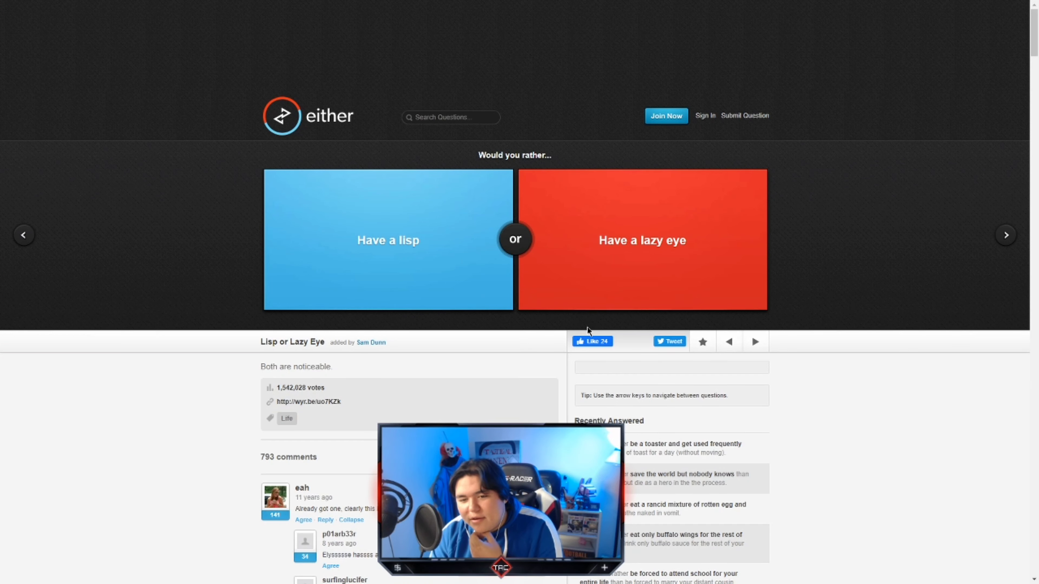
- Vote for a lisp, one nipple, a bitten-off ear section, and President of a prominent country
{"action": "left_click", "coordinate": [387, 240]}
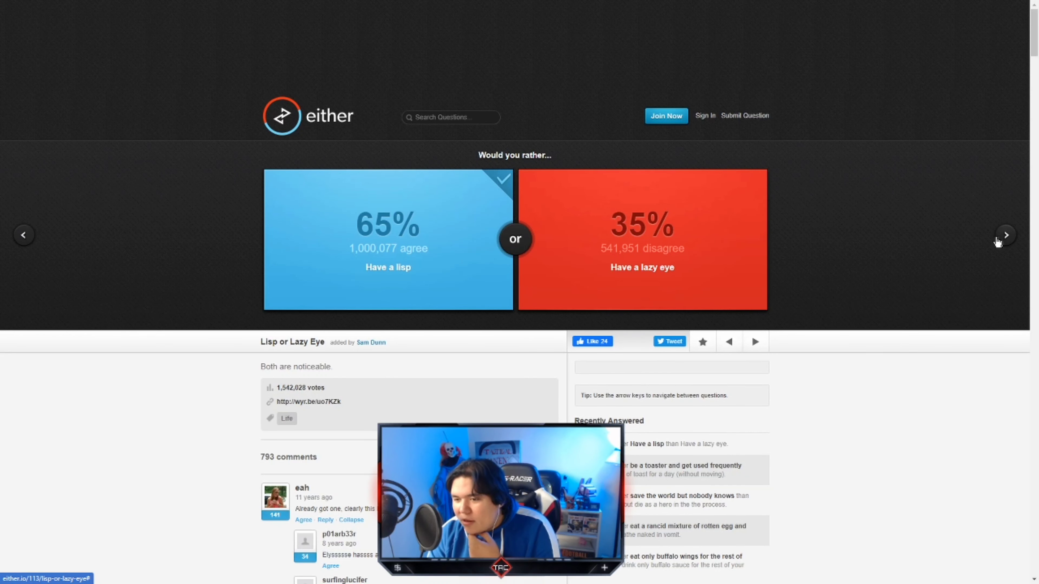
{"action": "left_click", "coordinate": [1005, 234]}
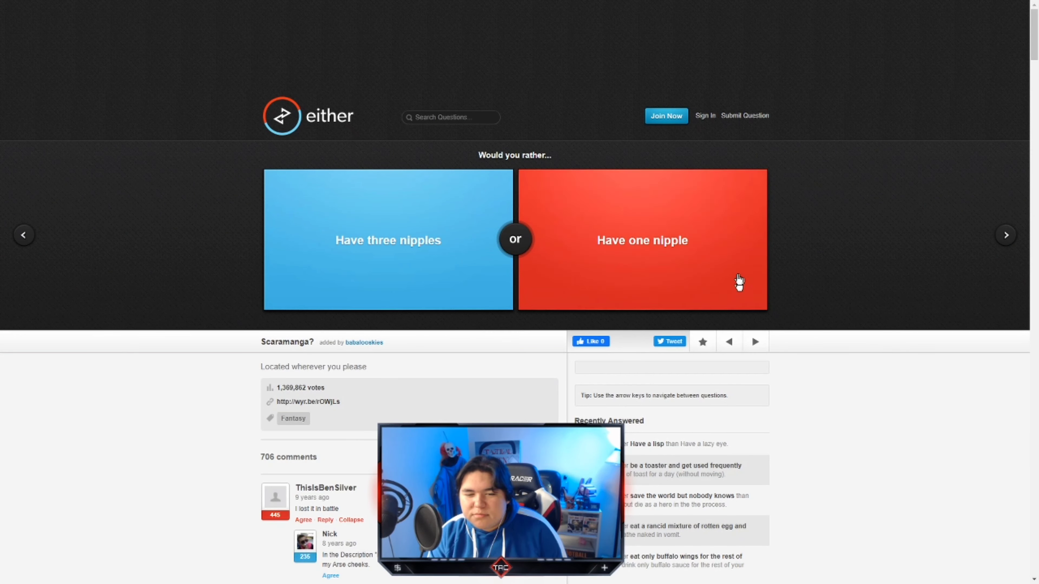
{"action": "left_click", "coordinate": [641, 240]}
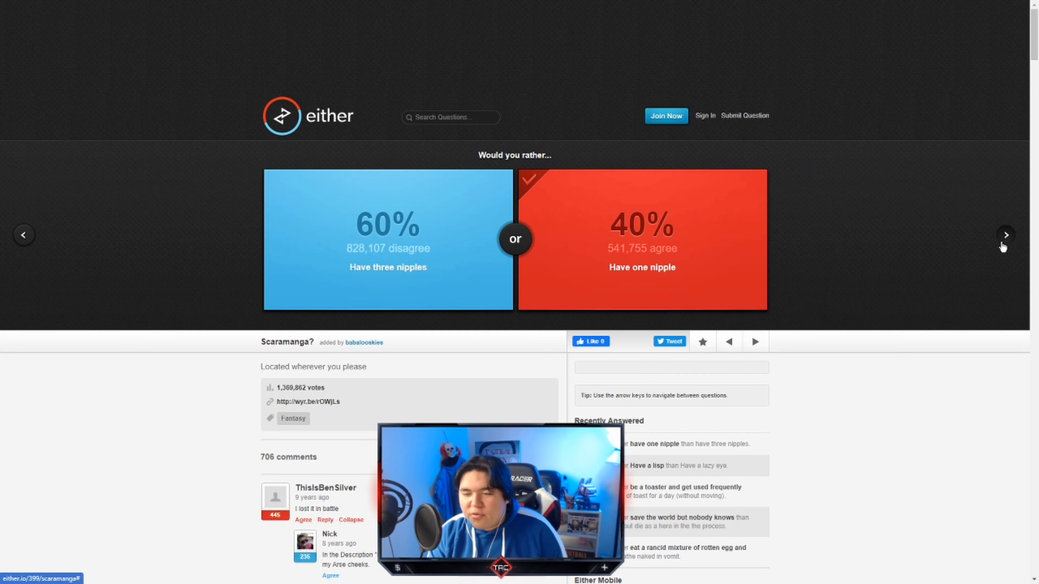
{"action": "left_click", "coordinate": [1004, 234]}
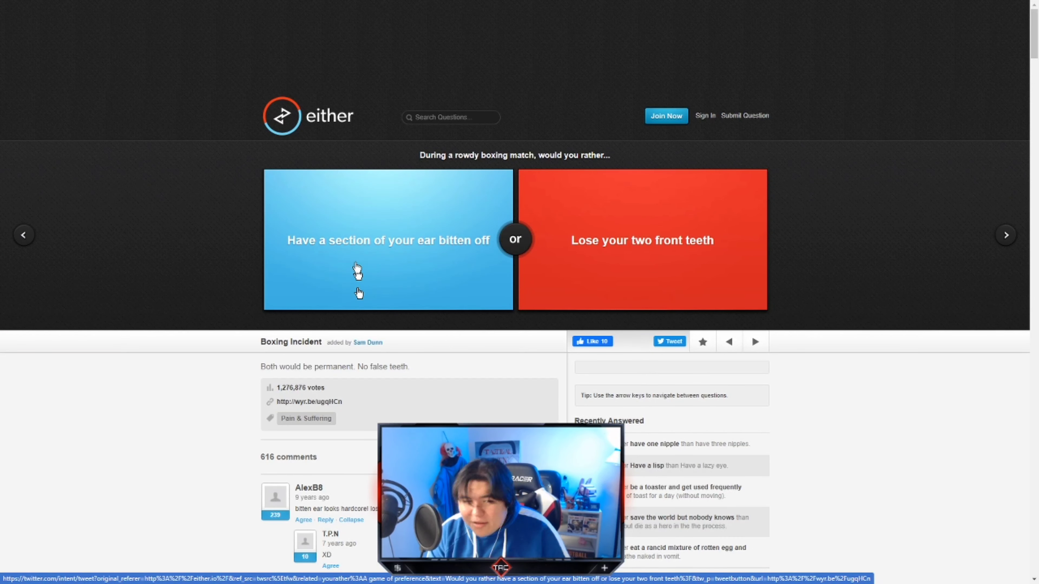
{"action": "left_click", "coordinate": [387, 240]}
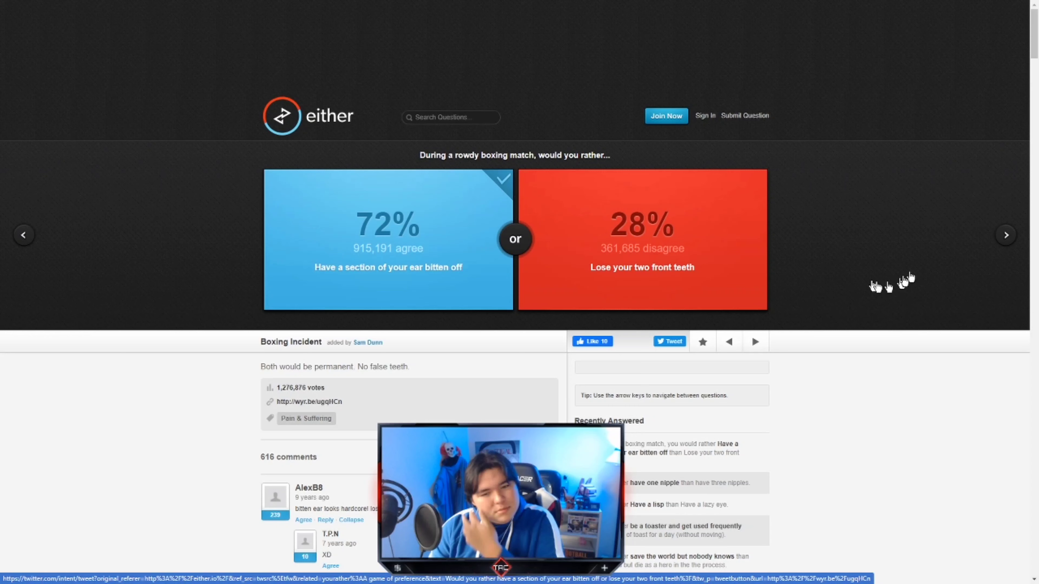
{"action": "left_click", "coordinate": [1006, 234]}
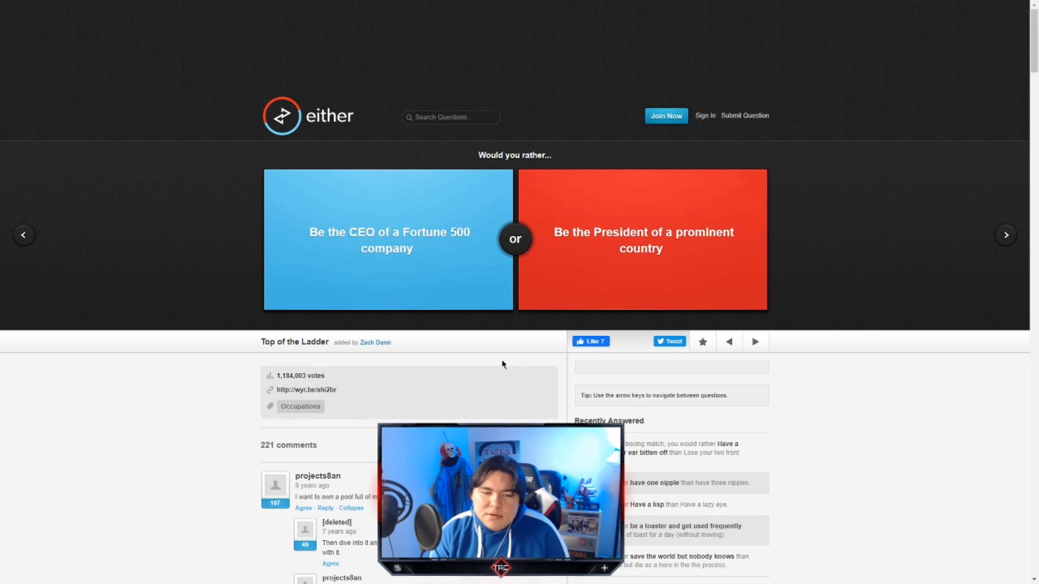
{"action": "mouse_move", "coordinate": [610, 275]}
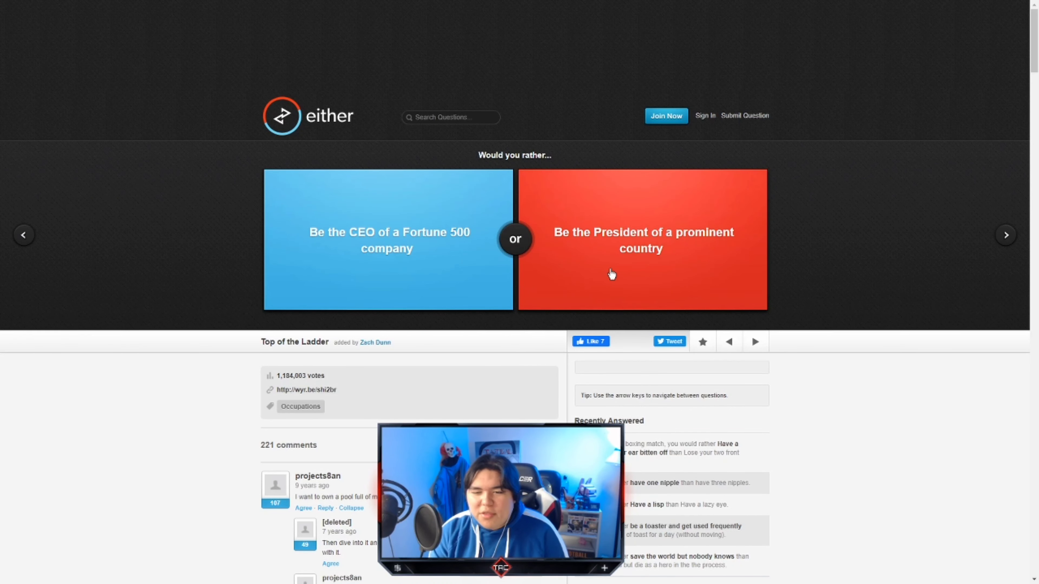
{"action": "mouse_move", "coordinate": [734, 264]}
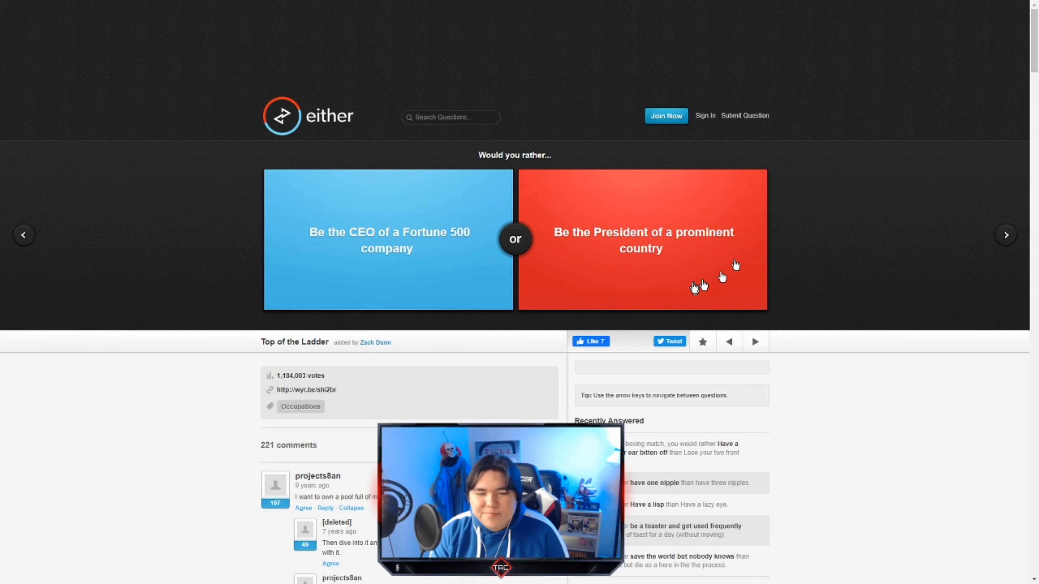
{"action": "left_click", "coordinate": [641, 240]}
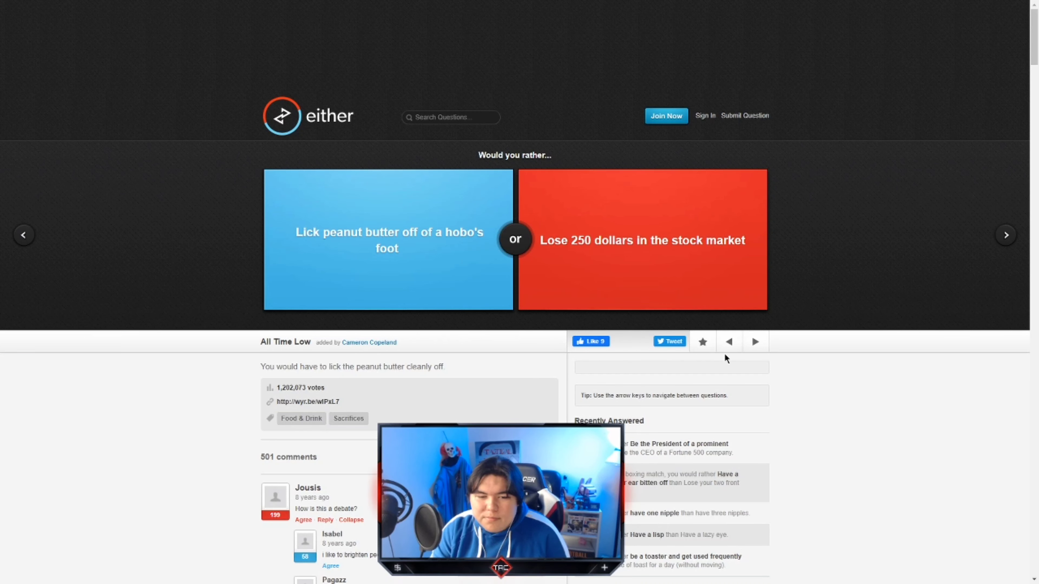
- Vote to lose 250 dollars in the stock market and to kill someone you hate and get caught
{"action": "left_click", "coordinate": [641, 240]}
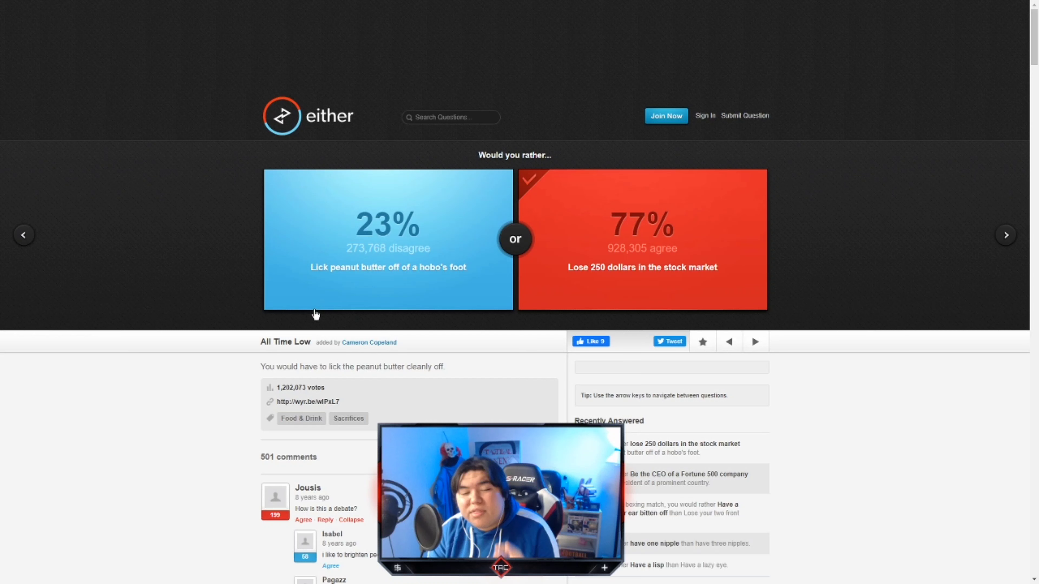
{"action": "mouse_move", "coordinate": [374, 383]}
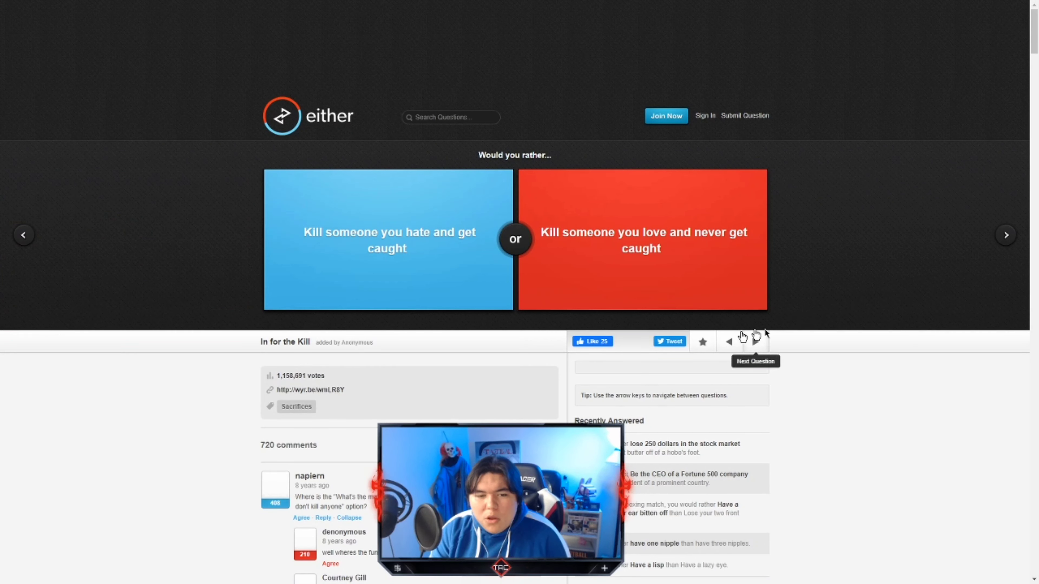
{"action": "mouse_move", "coordinate": [881, 383]}
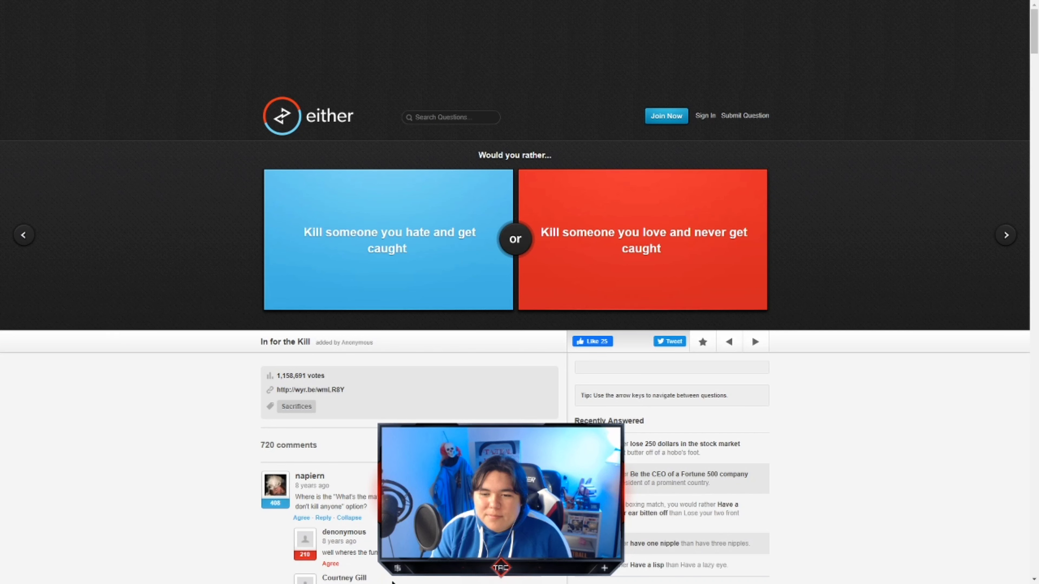
{"action": "left_click", "coordinate": [387, 240]}
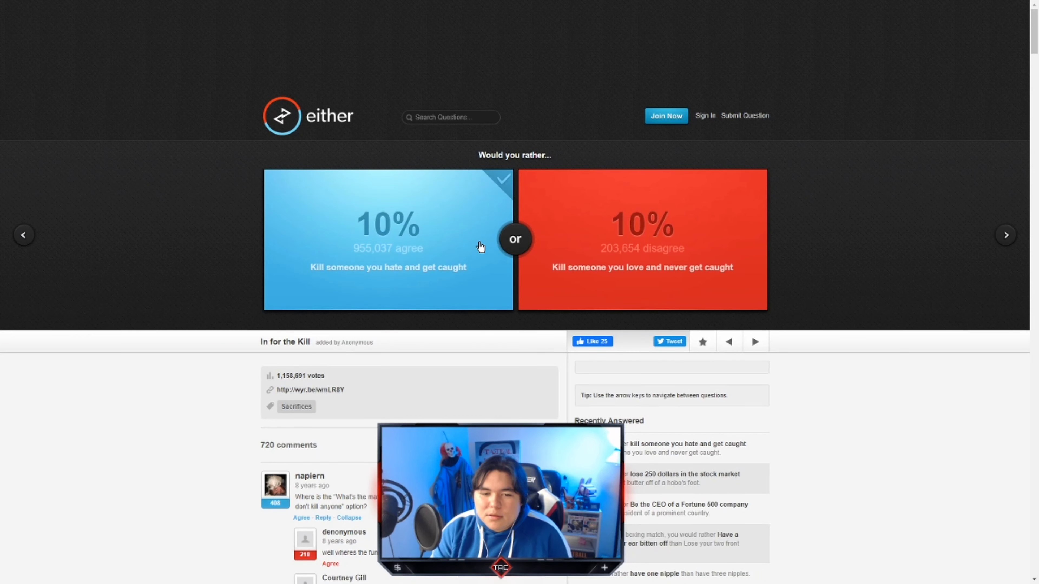
- Advance to the Abraham Lincoln versus George Washington question
{"action": "left_click", "coordinate": [388, 239]}
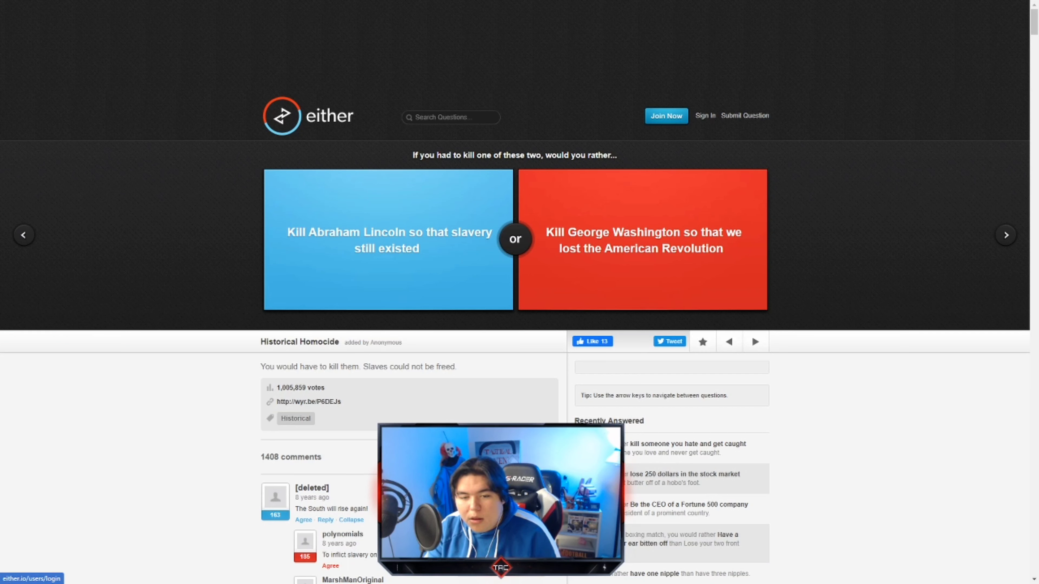
- Vote to kill George Washington and advance to the clothes-versus-speaking question
{"action": "left_click", "coordinate": [641, 240]}
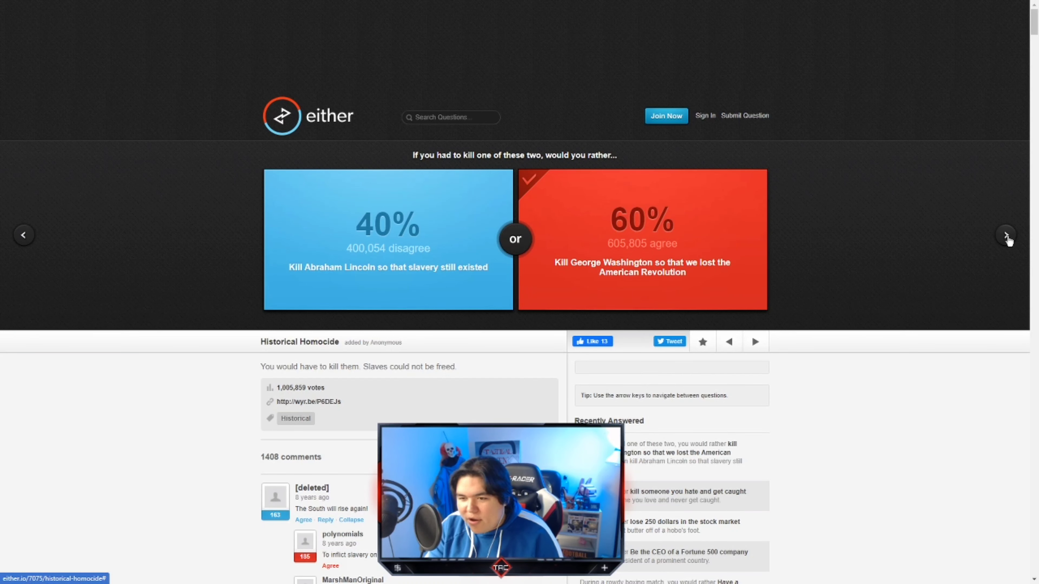
{"action": "left_click", "coordinate": [1006, 234]}
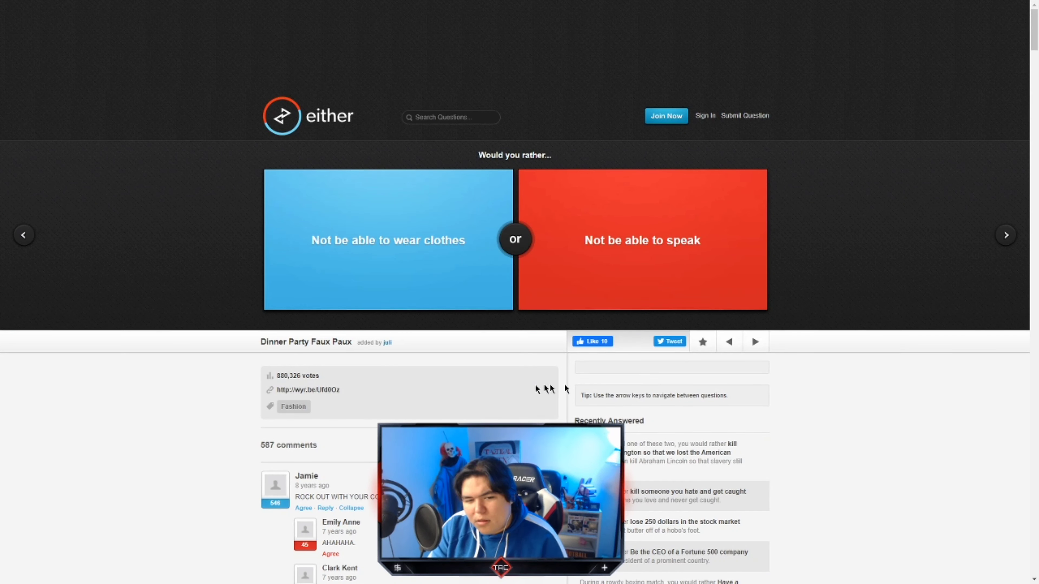
- Vote for not being able to speak and for being shot in both kneecaps
{"action": "left_click", "coordinate": [641, 240]}
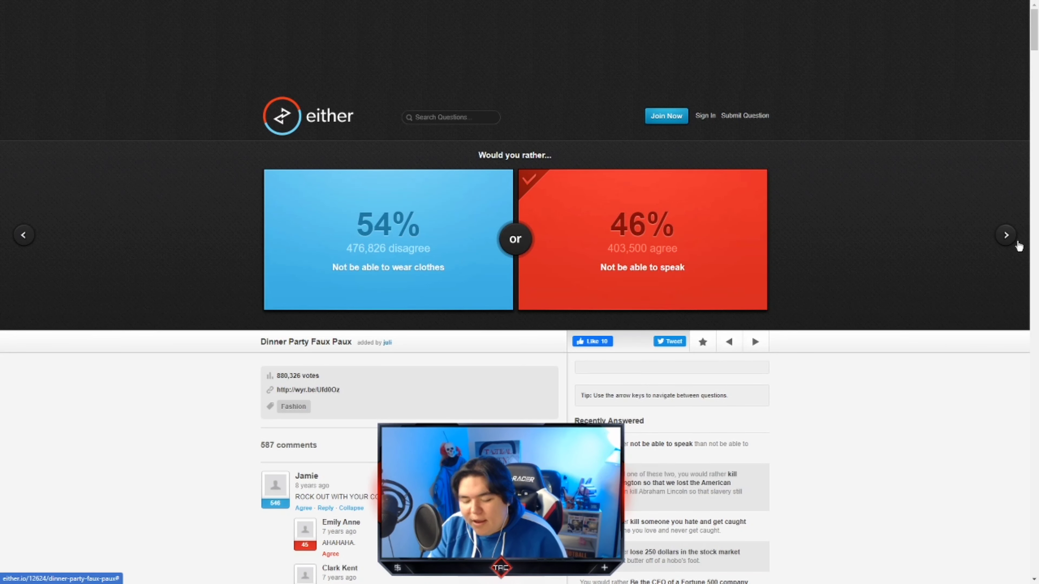
{"action": "left_click", "coordinate": [1006, 235]}
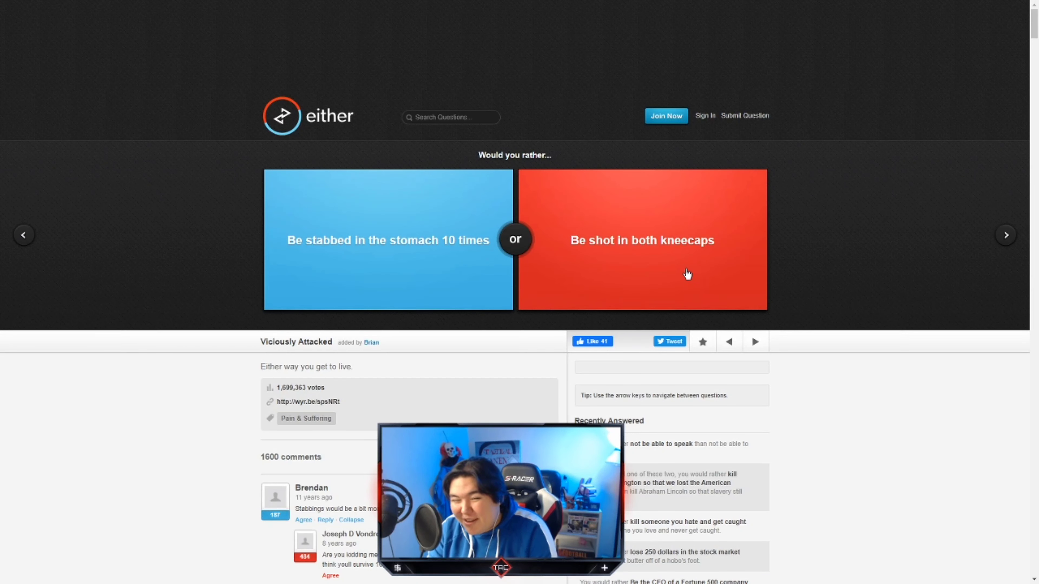
{"action": "mouse_move", "coordinate": [755, 257]}
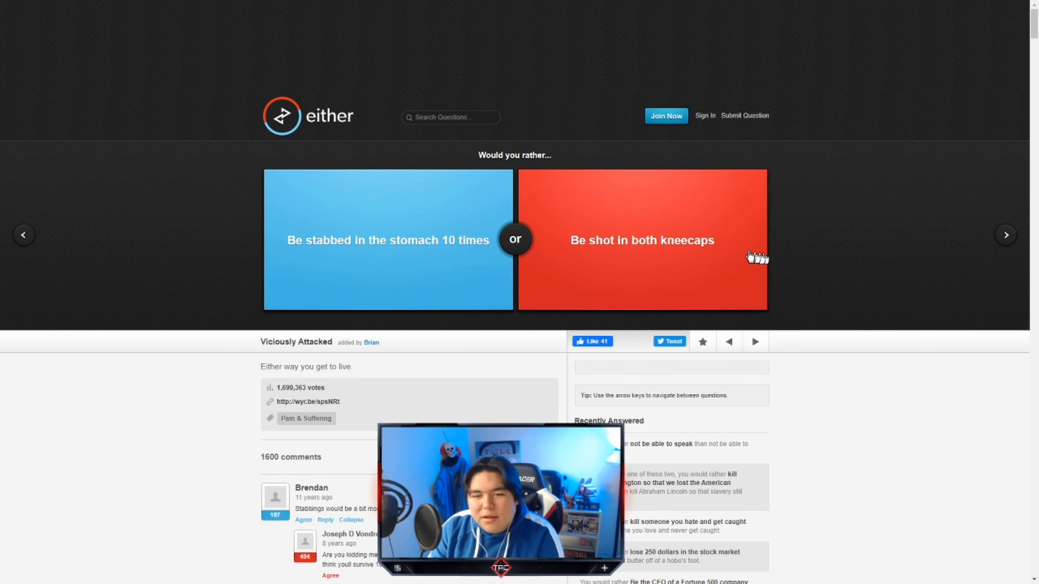
{"action": "left_click", "coordinate": [642, 240]}
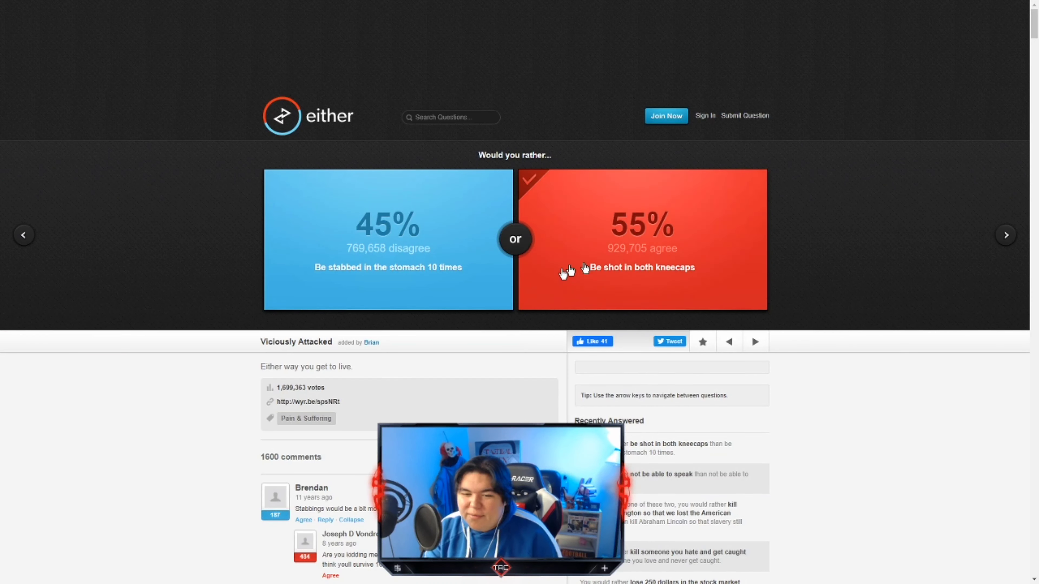
{"action": "mouse_move", "coordinate": [935, 255]}
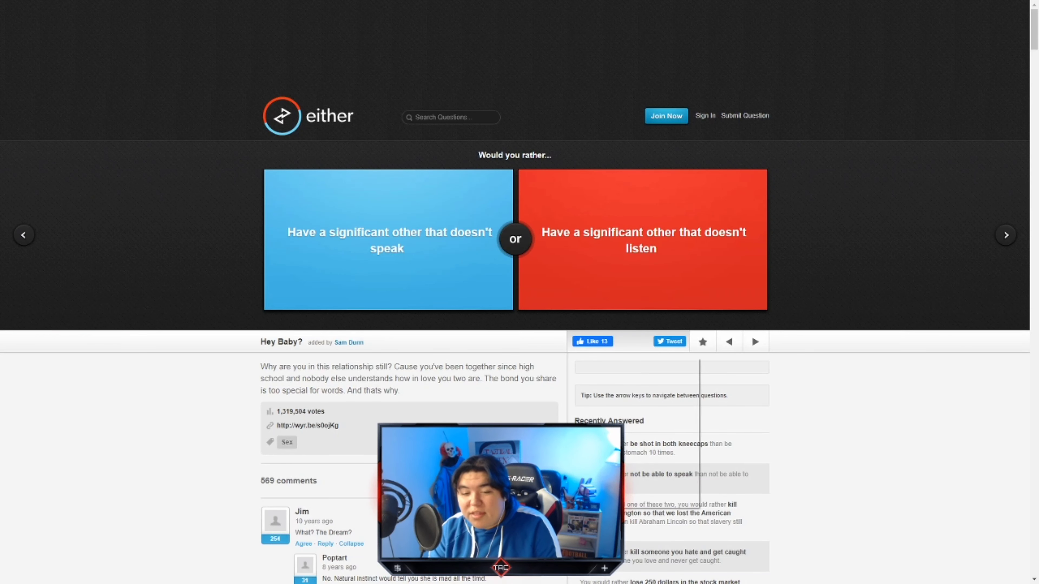
- Vote for a partner who doesn't listen and advance to the body-of-water question
{"action": "right_click", "coordinate": [623, 431]}
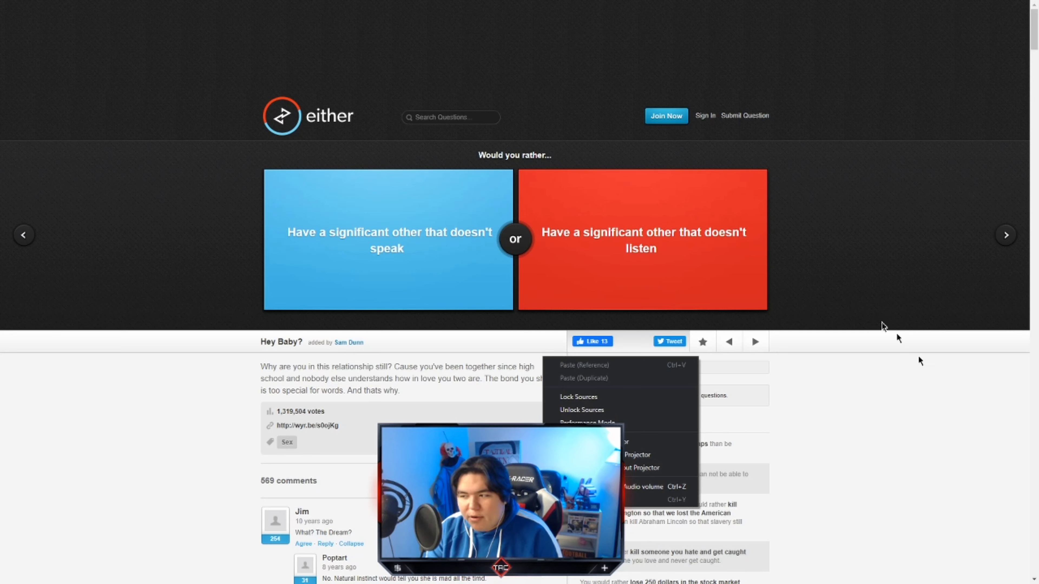
{"action": "left_click", "coordinate": [388, 240]}
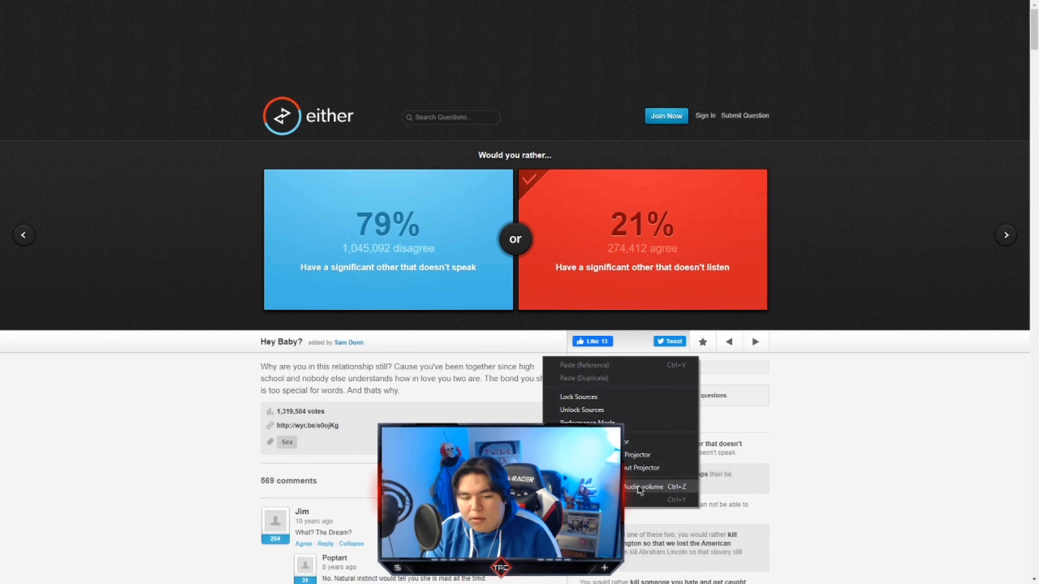
{"action": "mouse_move", "coordinate": [666, 401]}
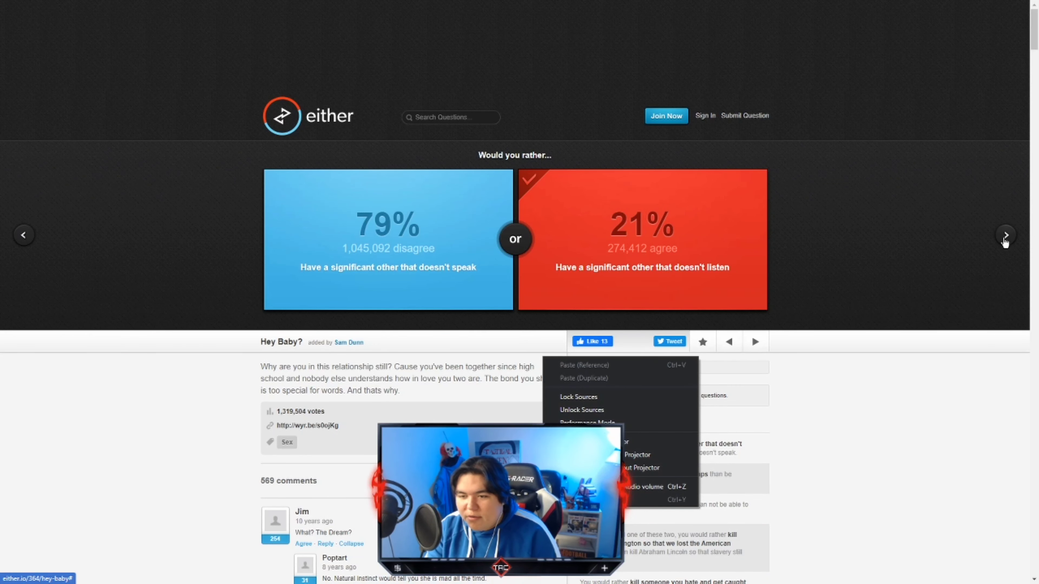
{"action": "left_click", "coordinate": [1006, 234]}
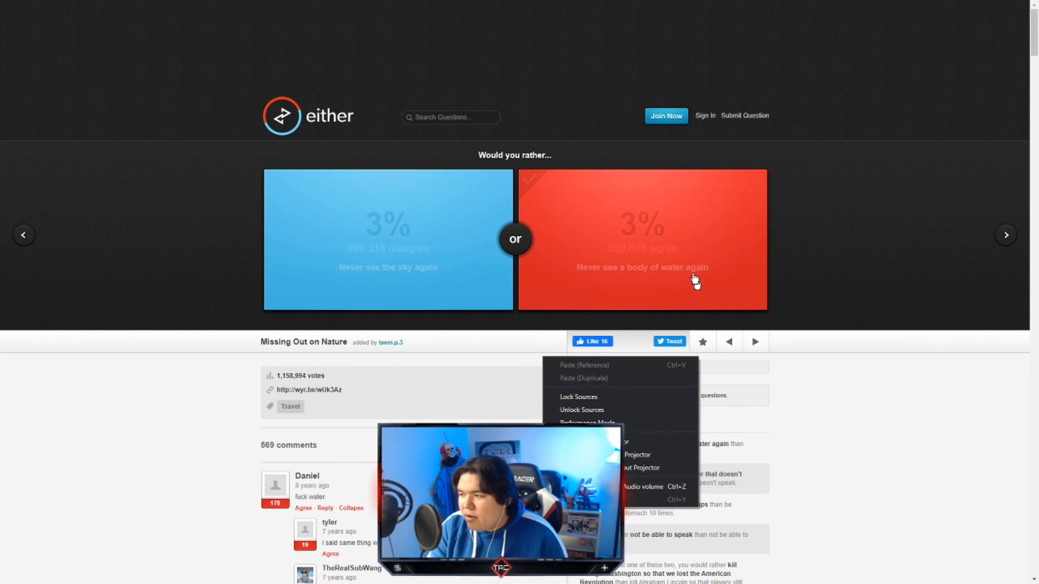
- Vote to never see a body of water again, then to work for Google
{"action": "left_click", "coordinate": [642, 239]}
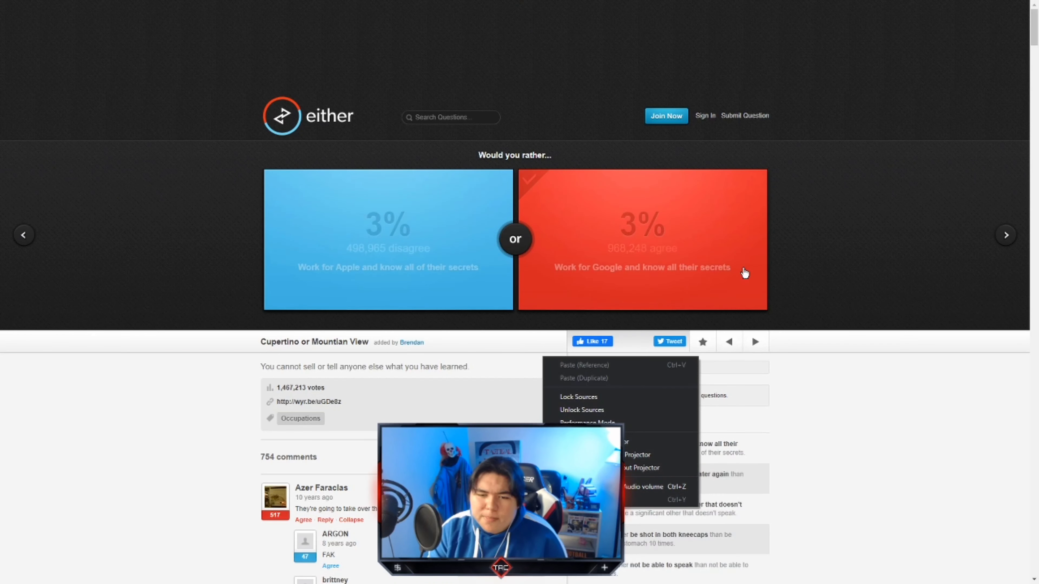
{"action": "left_click", "coordinate": [743, 274]}
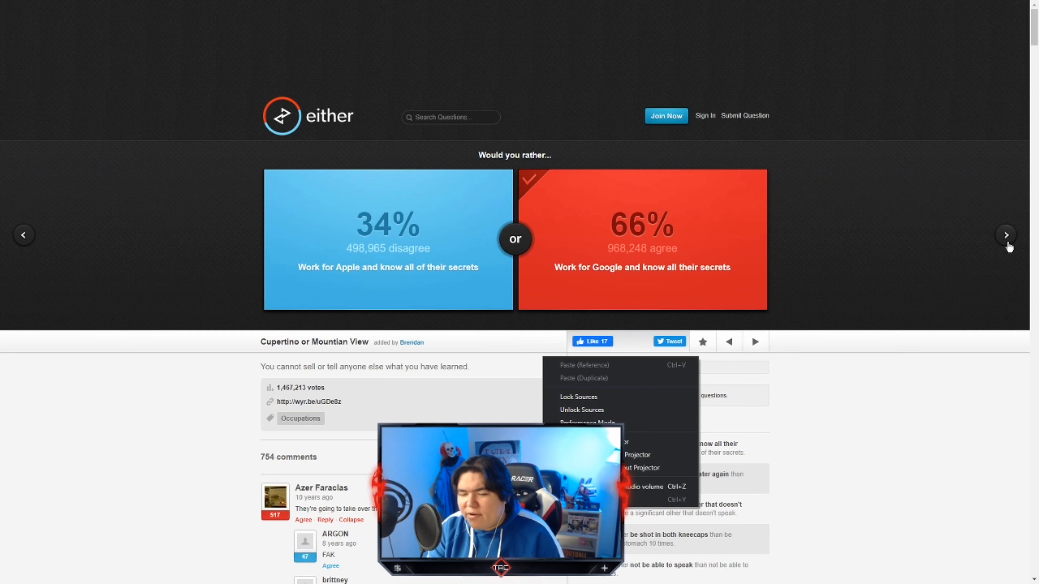